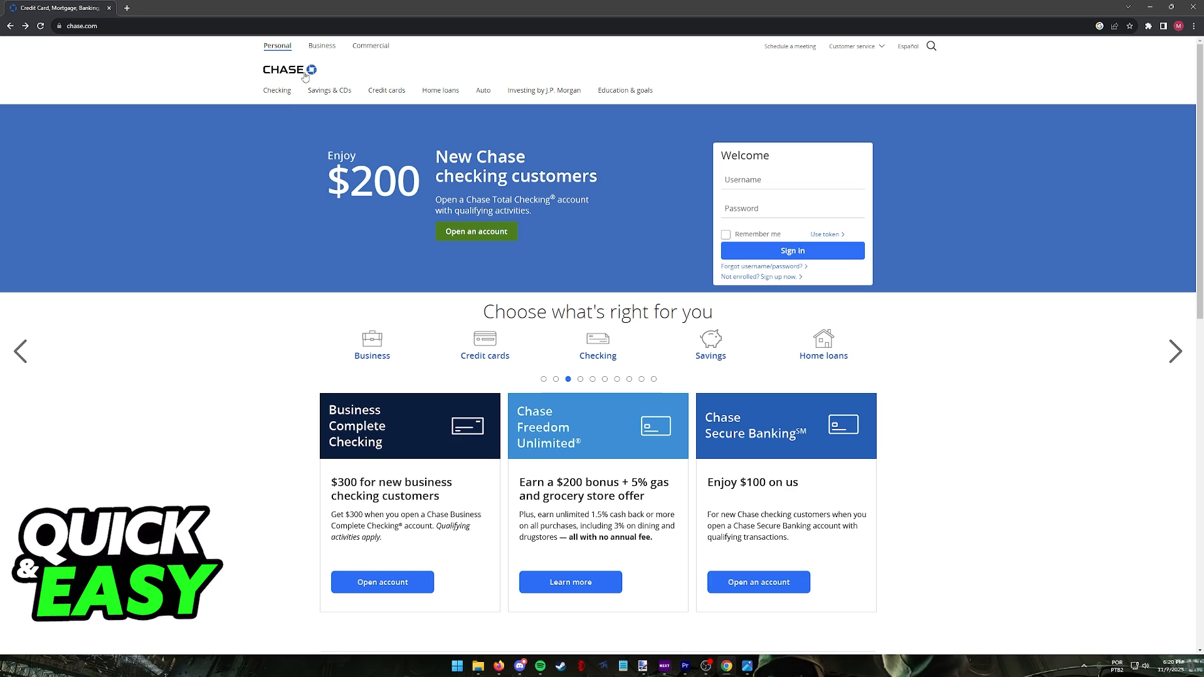
# - Choose 'Explore credit cards' from the Credit cards navigation menu
pyautogui.click(387, 90)
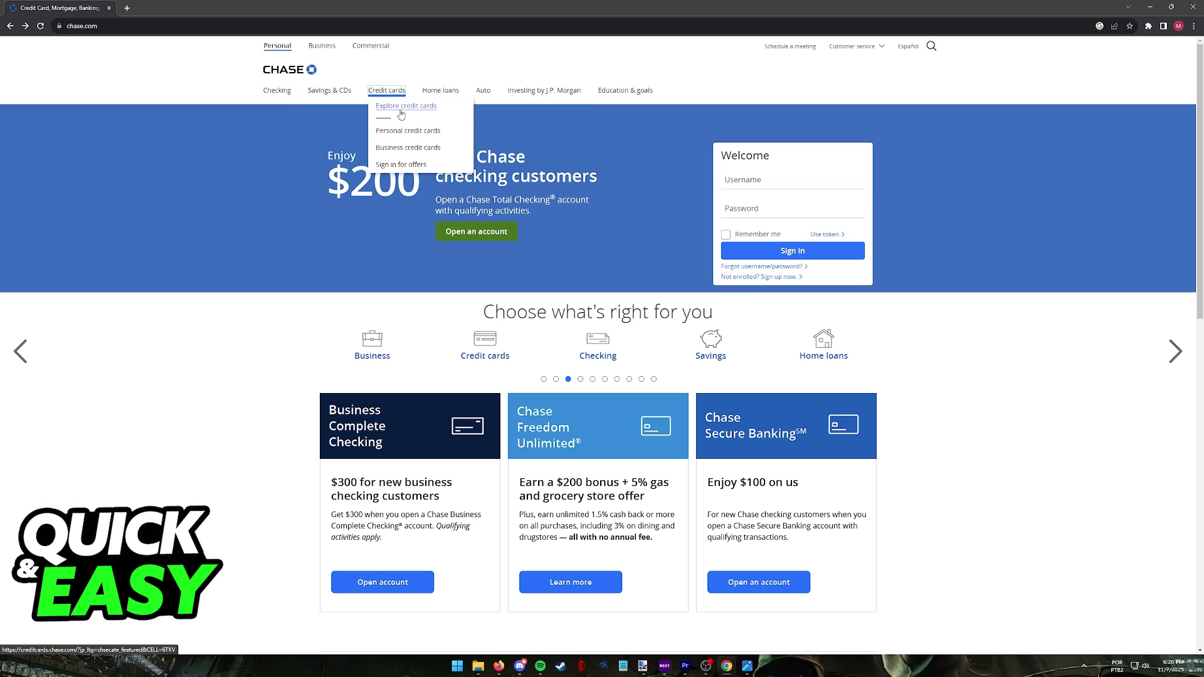
pyautogui.click(405, 106)
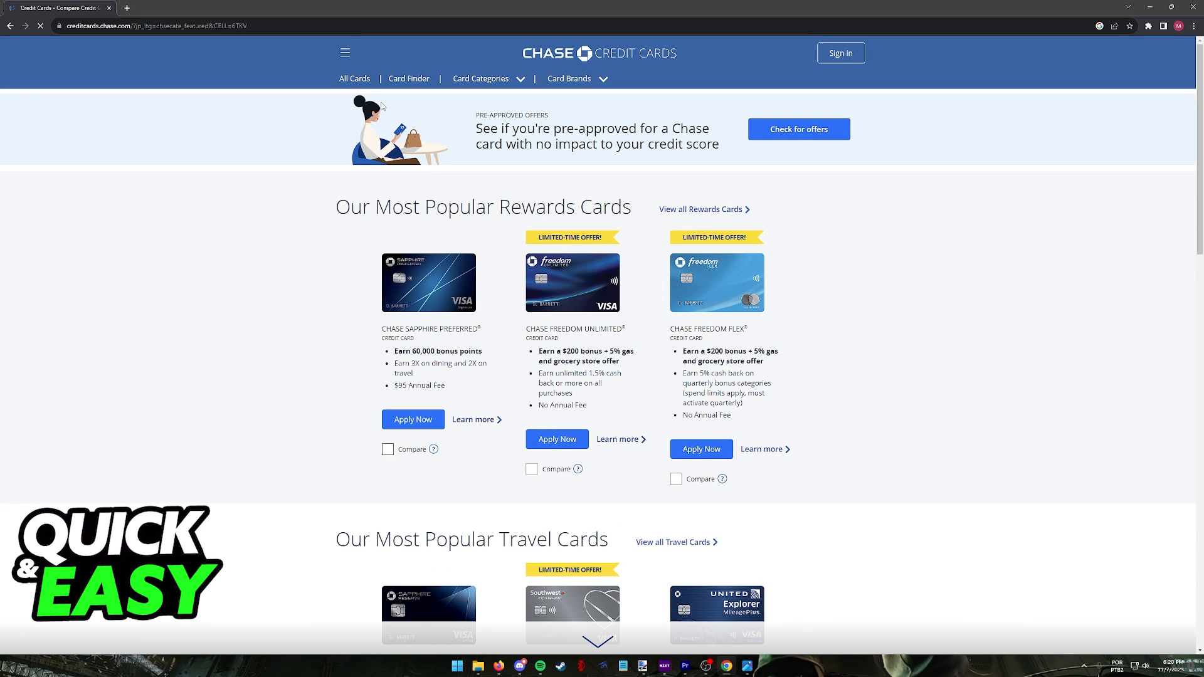
pyautogui.scroll(-3)
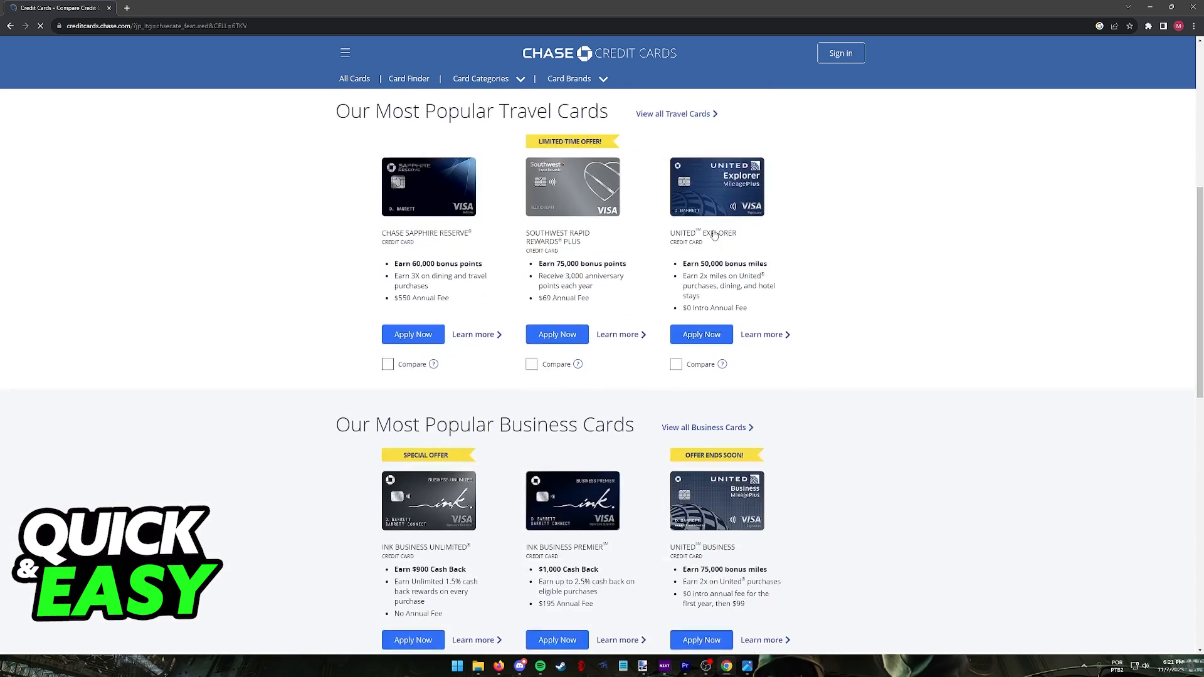
pyautogui.scroll(-3)
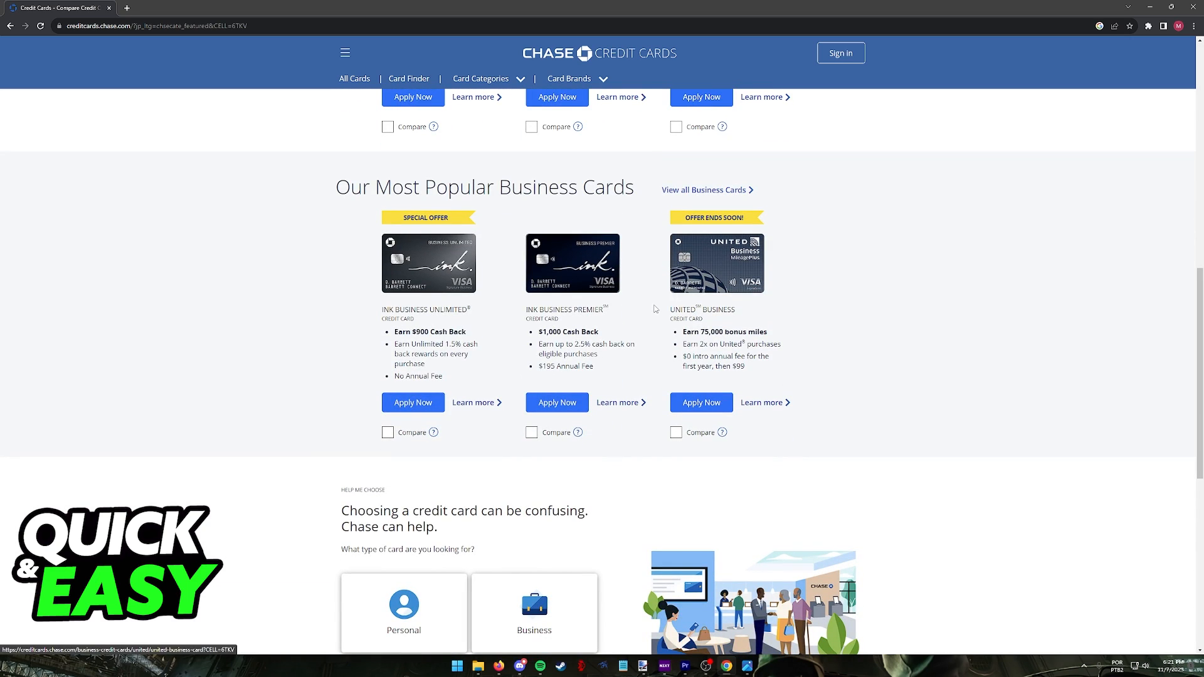
pyautogui.scroll(-3)
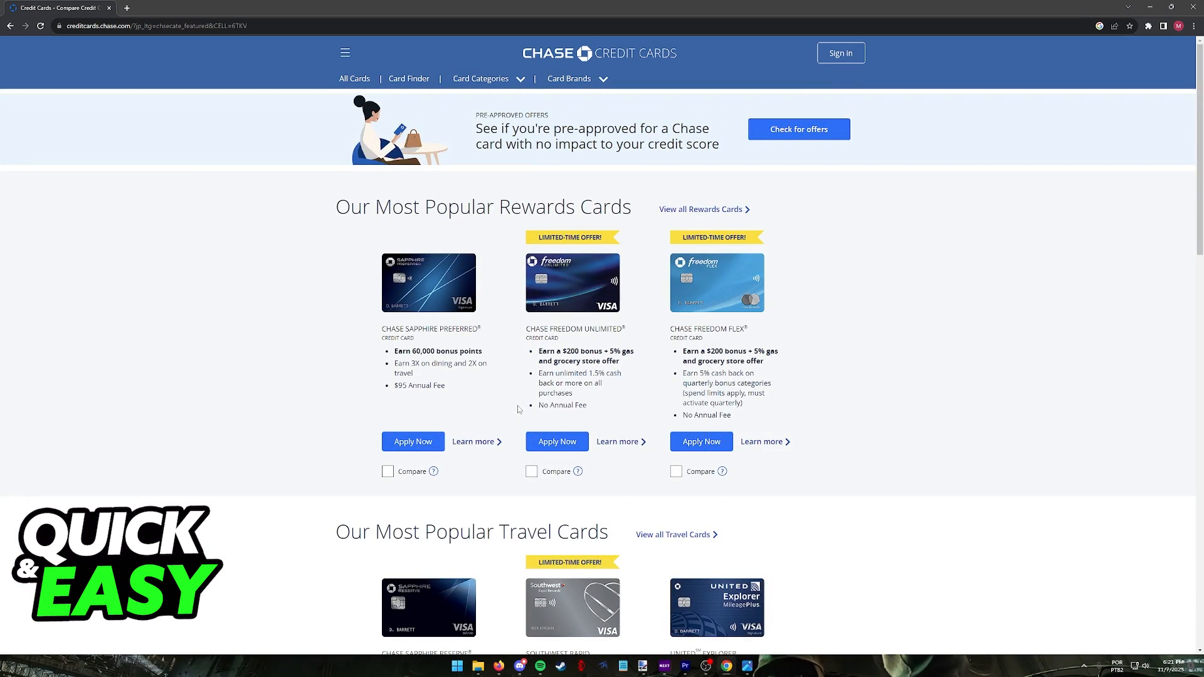
pyautogui.moveTo(567, 324)
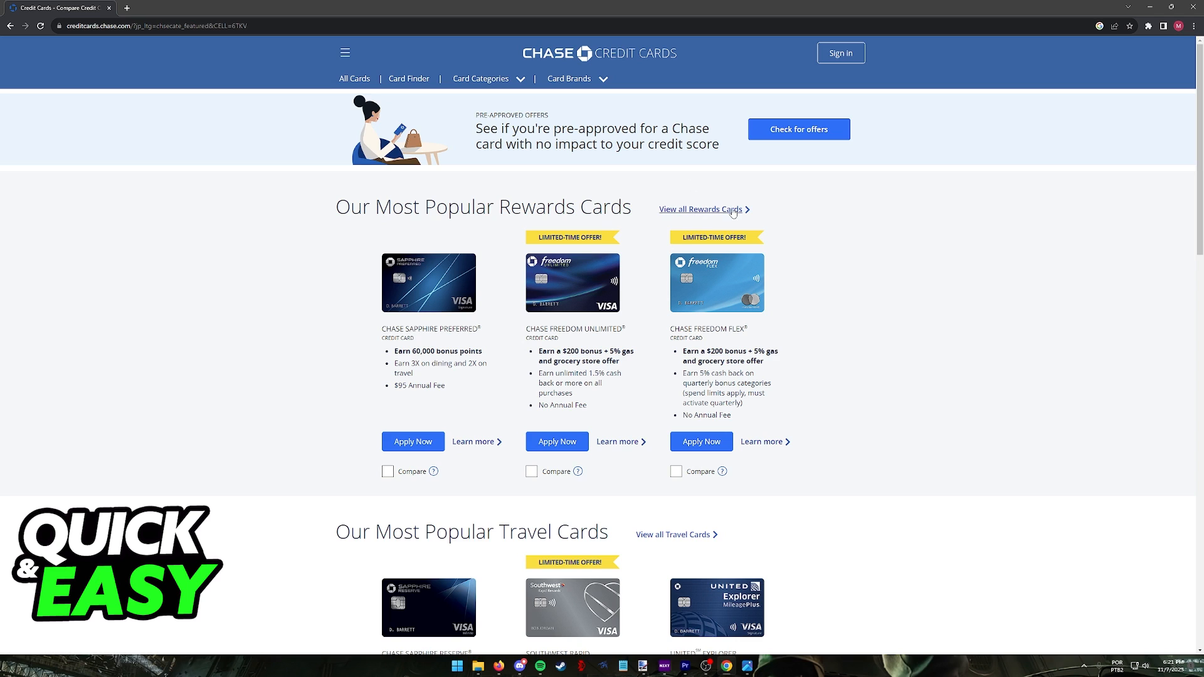
pyautogui.scroll(-3)
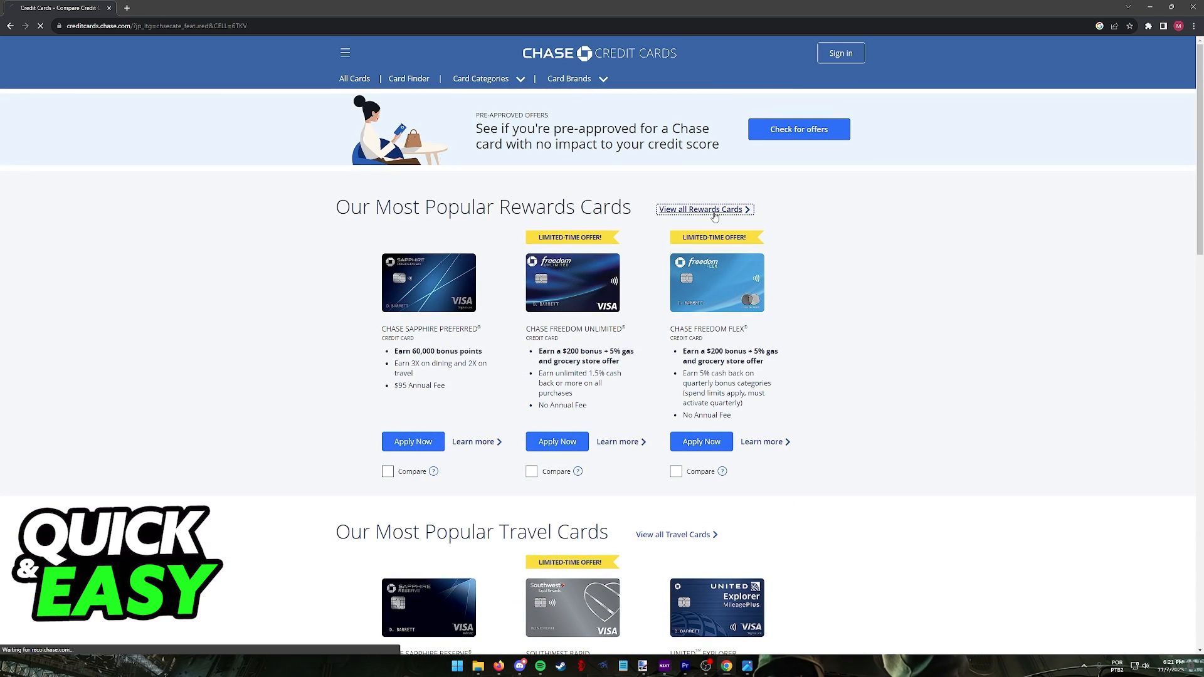
# - View all rewards cards and apply for Chase Freedom Unlimited in a new tab
pyautogui.click(700, 209)
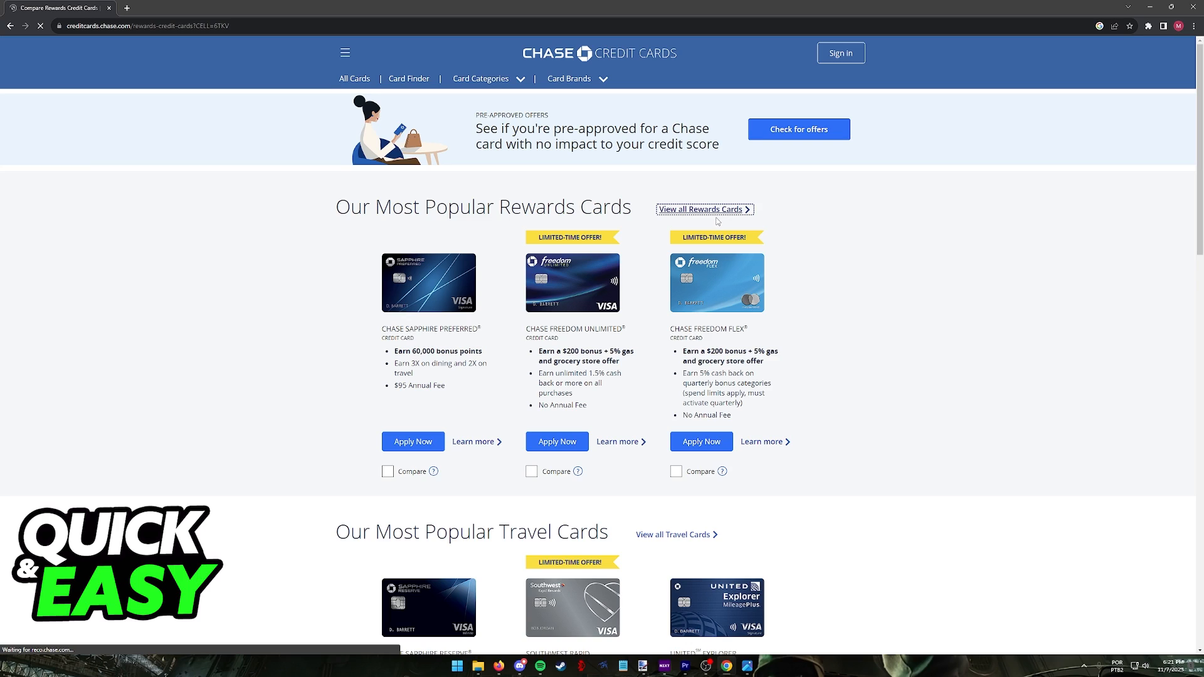
pyautogui.click(701, 209)
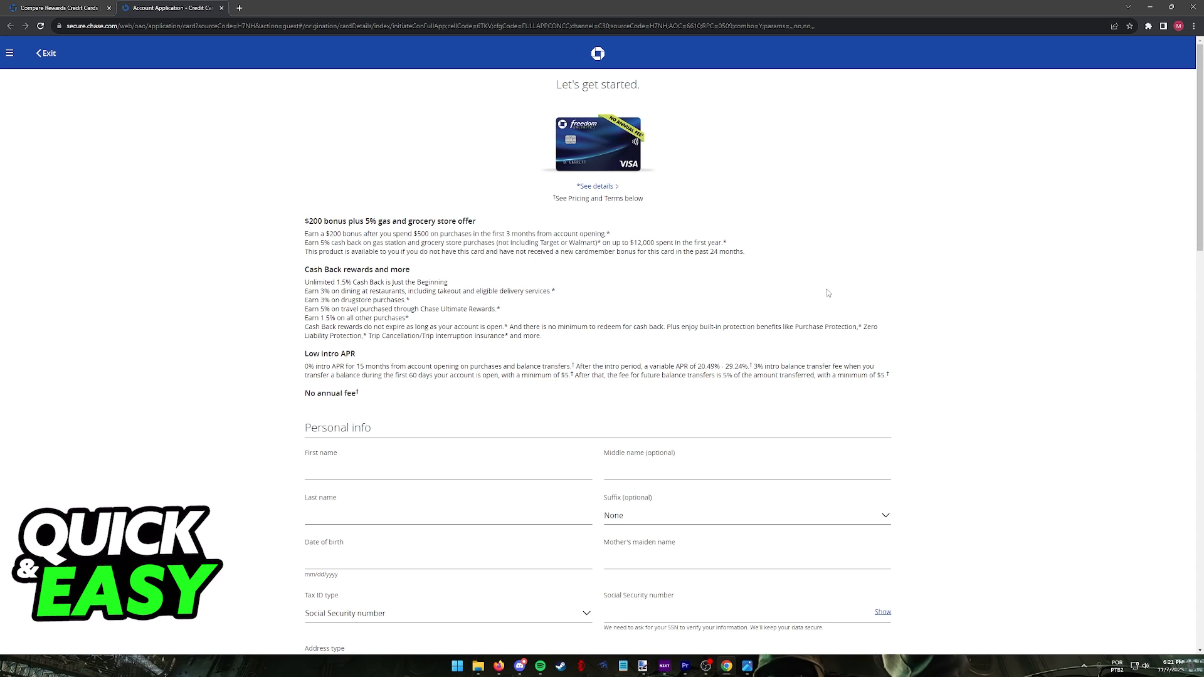
pyautogui.moveTo(787, 294)
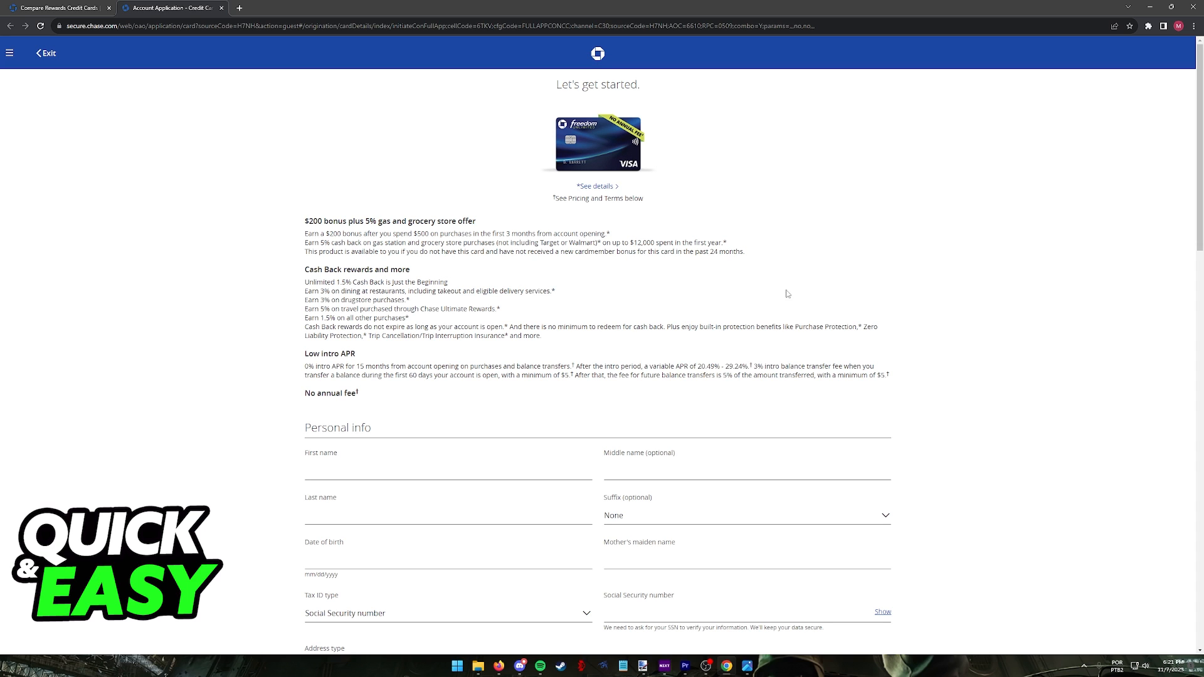
pyautogui.moveTo(506, 445)
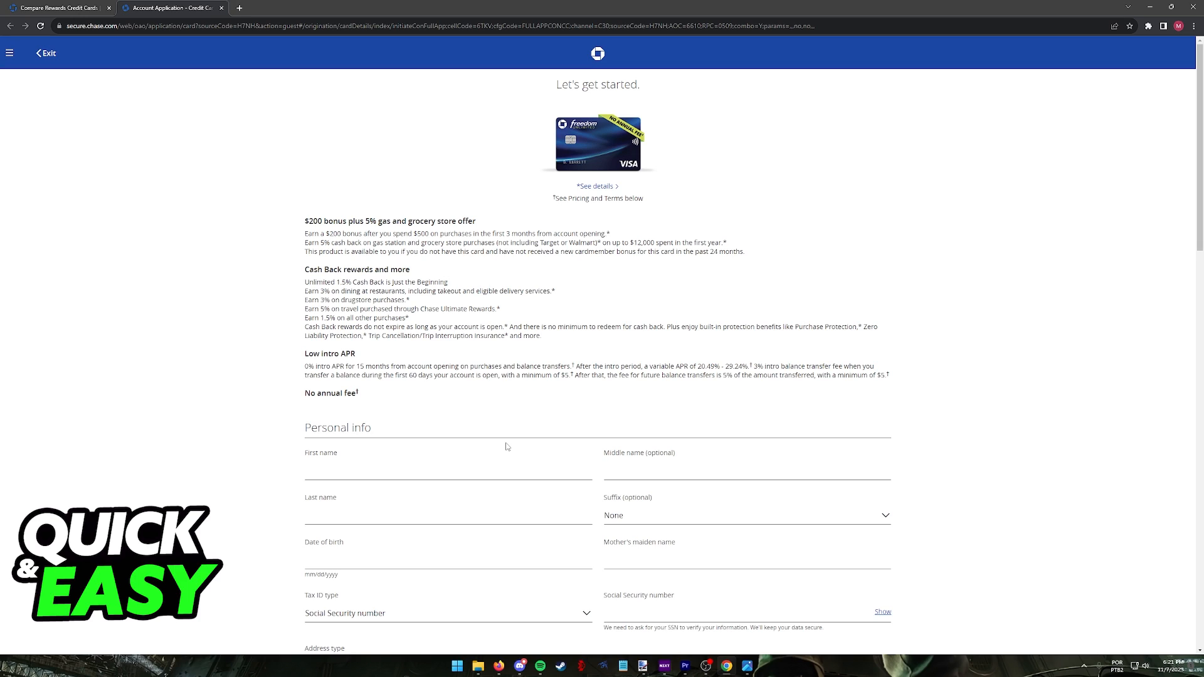
pyautogui.moveTo(499, 348)
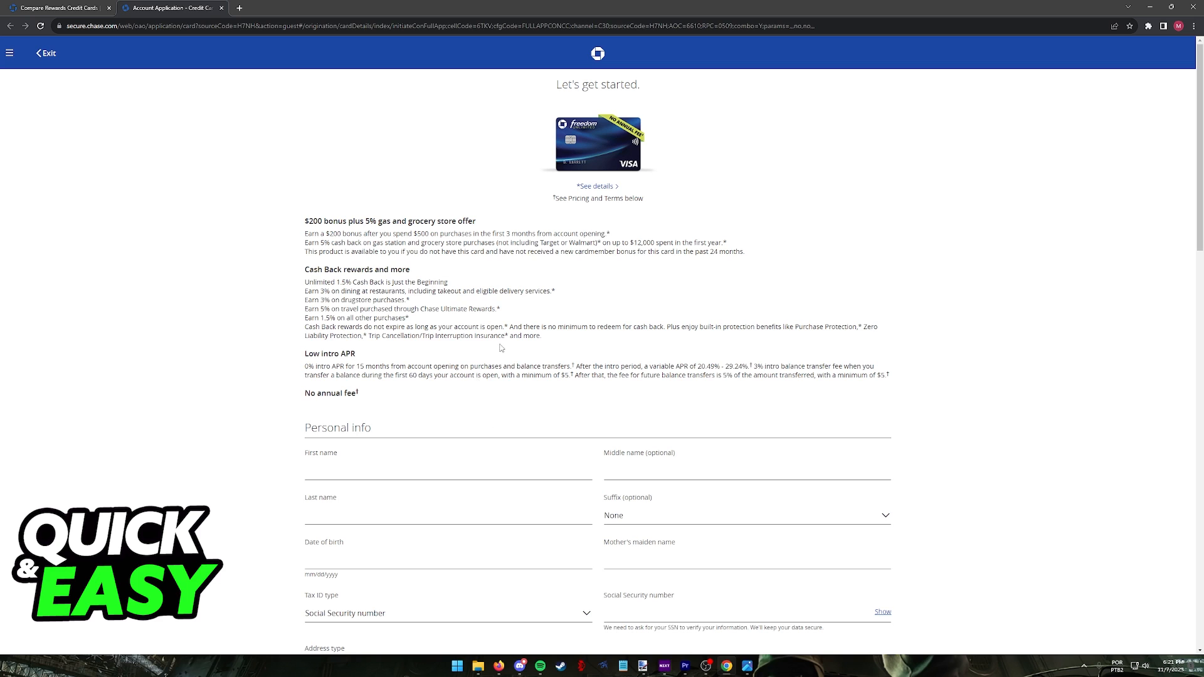
pyautogui.moveTo(510, 353)
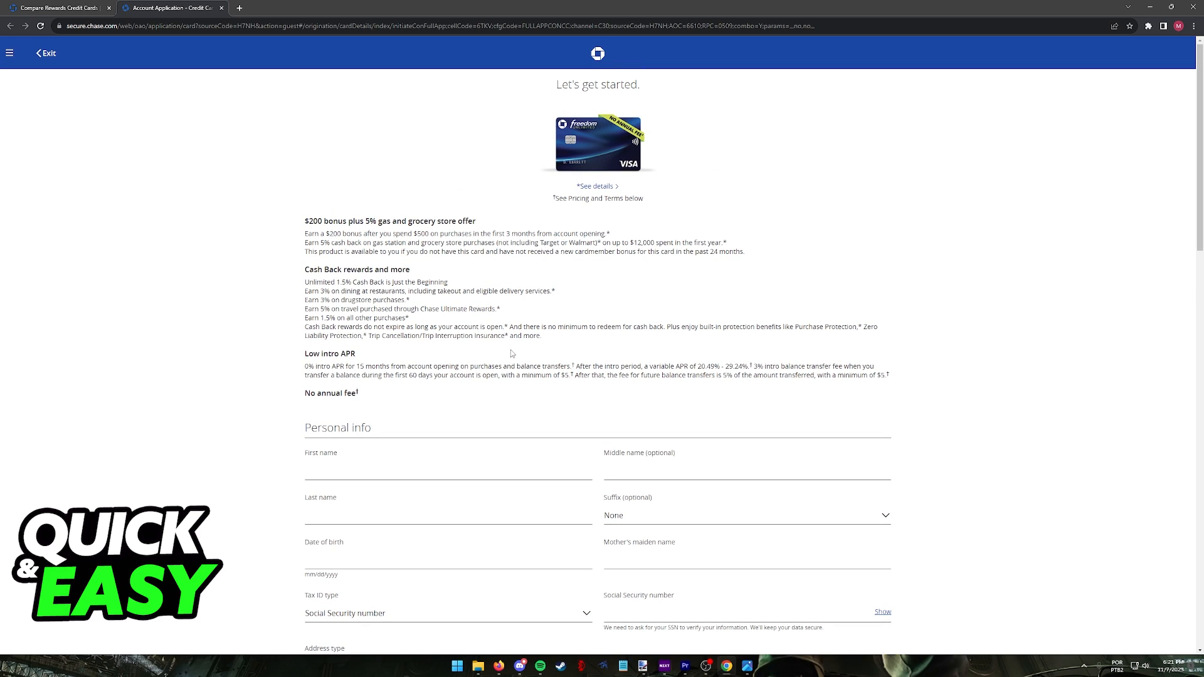
pyautogui.scroll(-3)
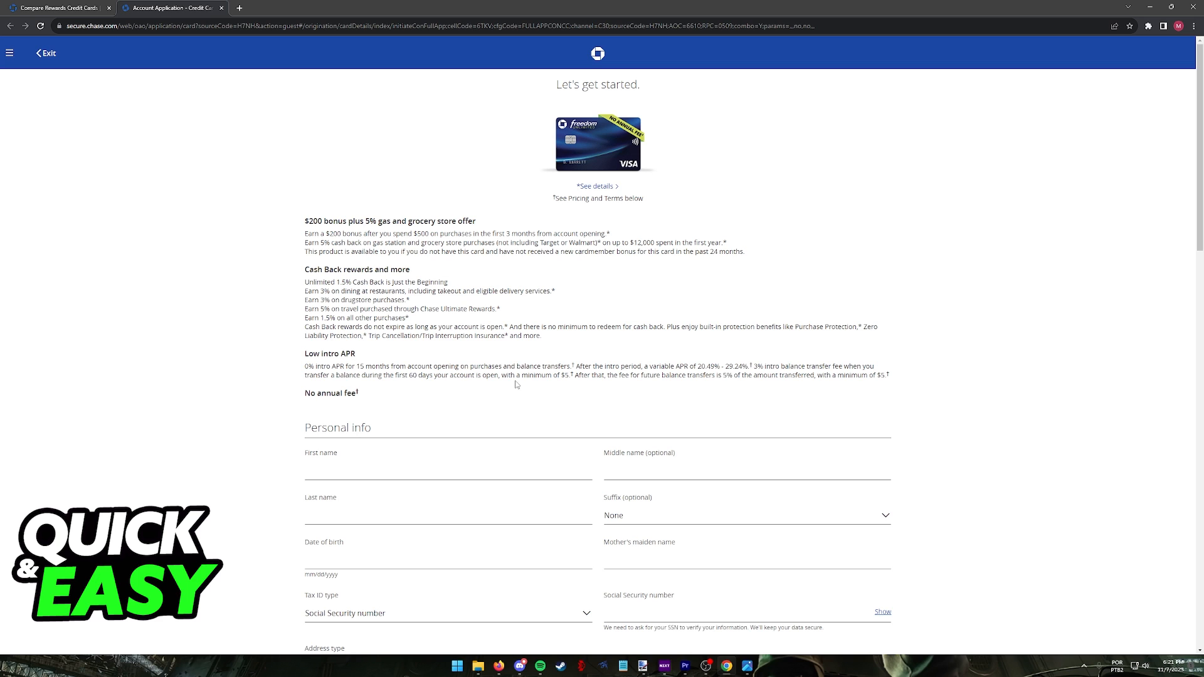
pyautogui.scroll(-3)
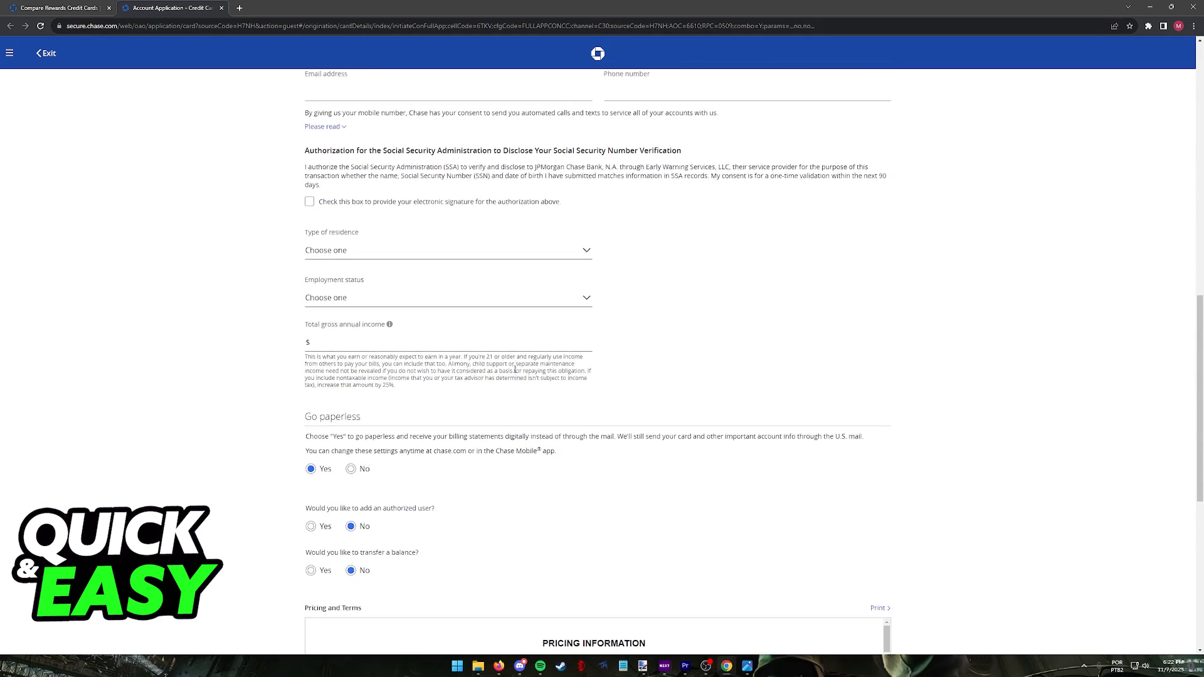
pyautogui.scroll(-3)
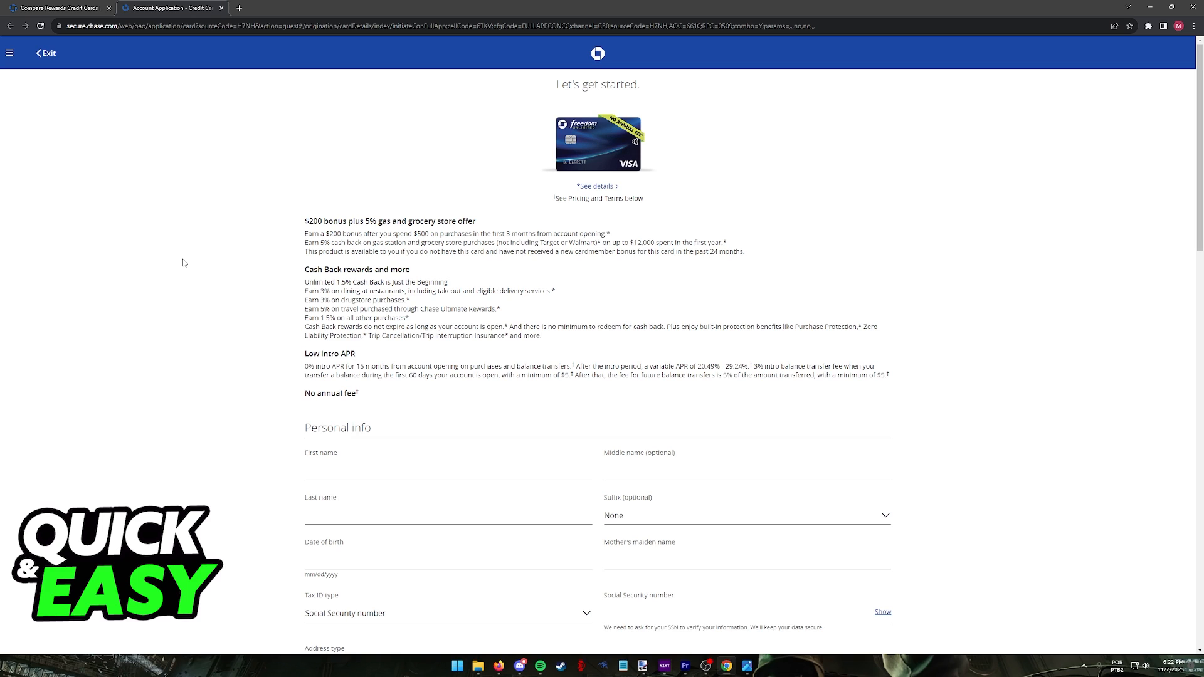
# - Switch to the first tab, go to All Cards, and open the hamburger site menu
pyautogui.click(58, 7)
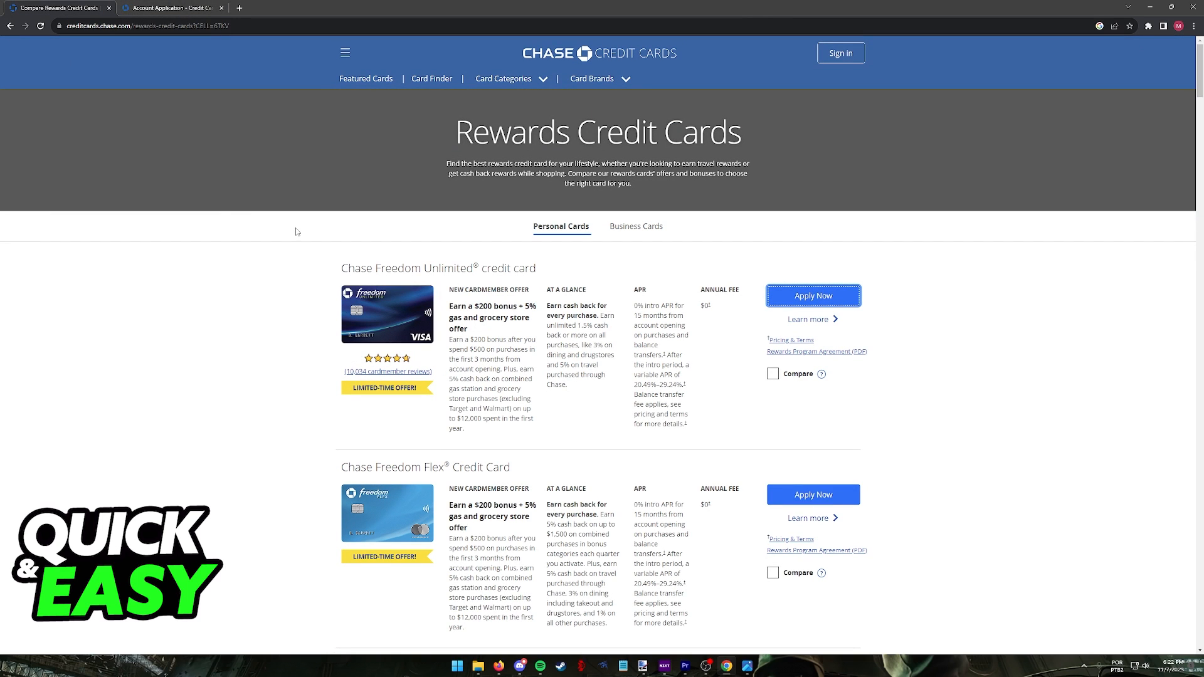
pyautogui.click(813, 295)
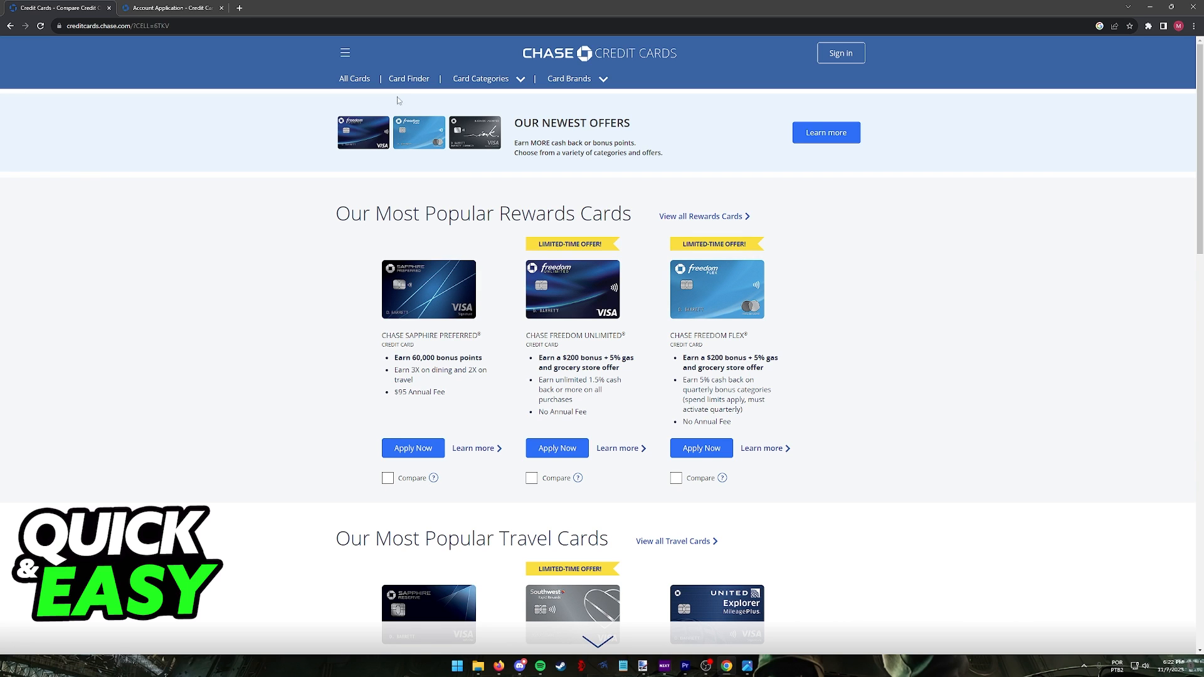
pyautogui.click(345, 52)
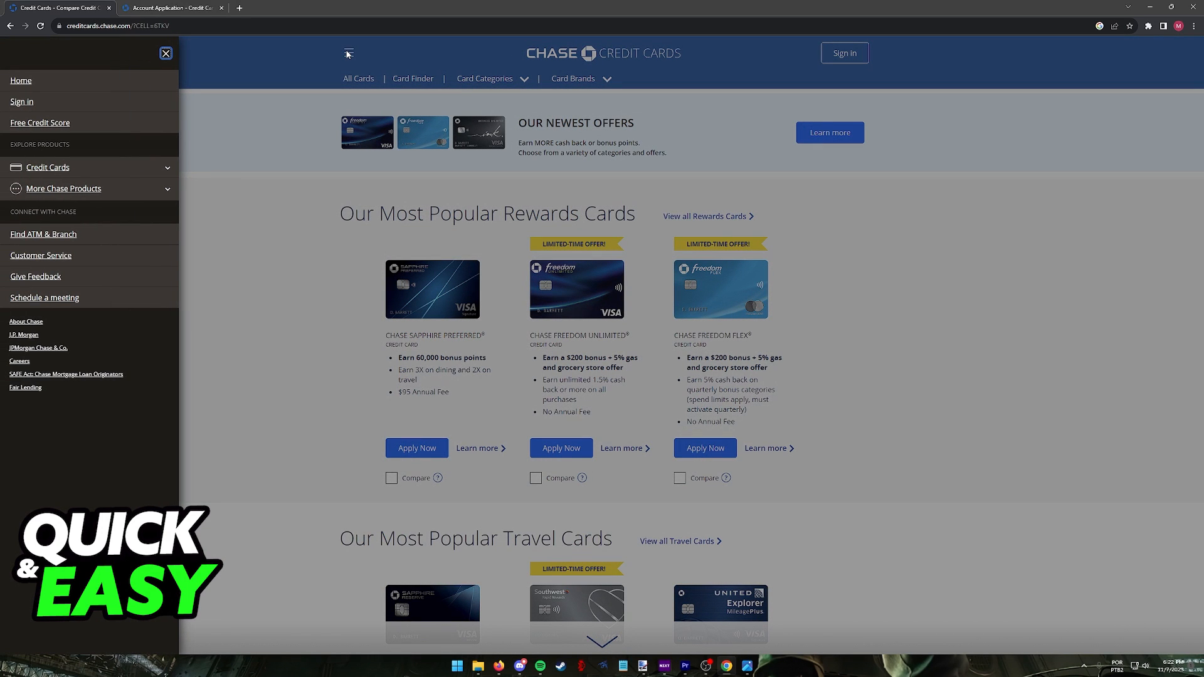